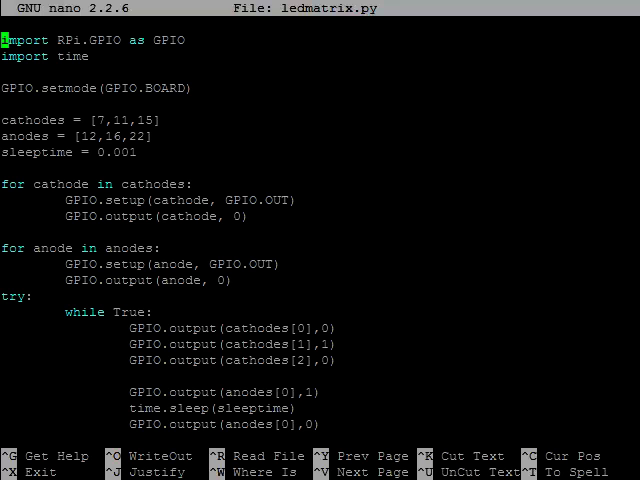
pyautogui.moveTo(304, 344)
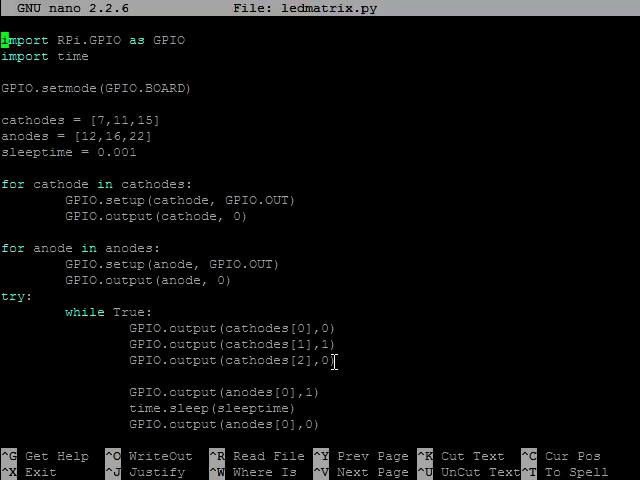
pyautogui.moveTo(284, 86)
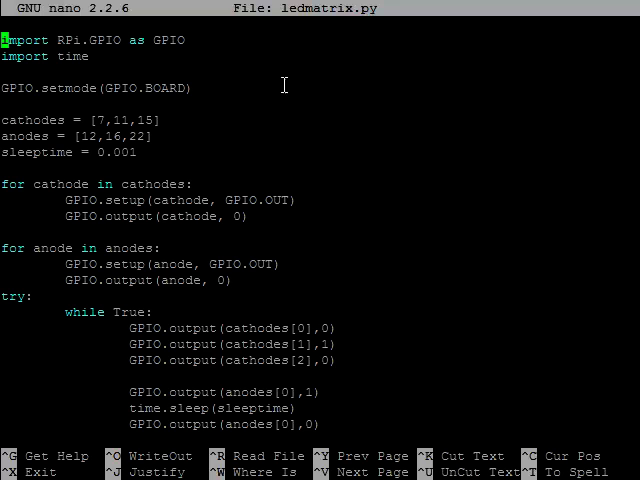
pyautogui.moveTo(124, 104)
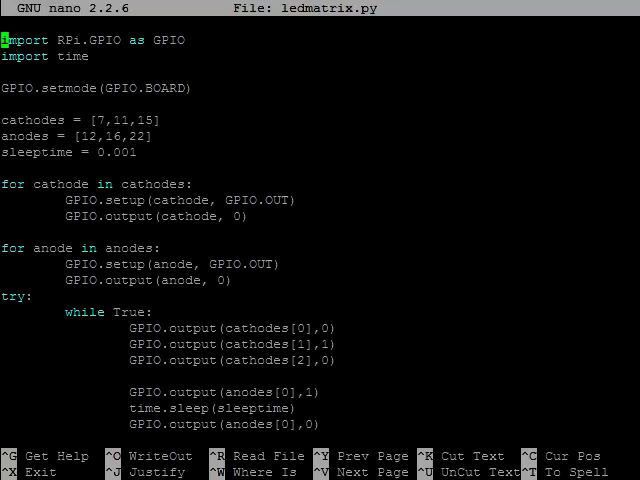
pyautogui.write('col1 = [0,1,0]')
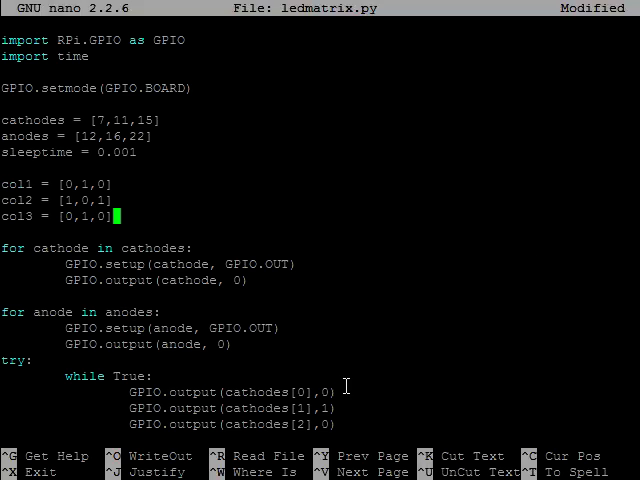
pyautogui.moveTo(330, 414)
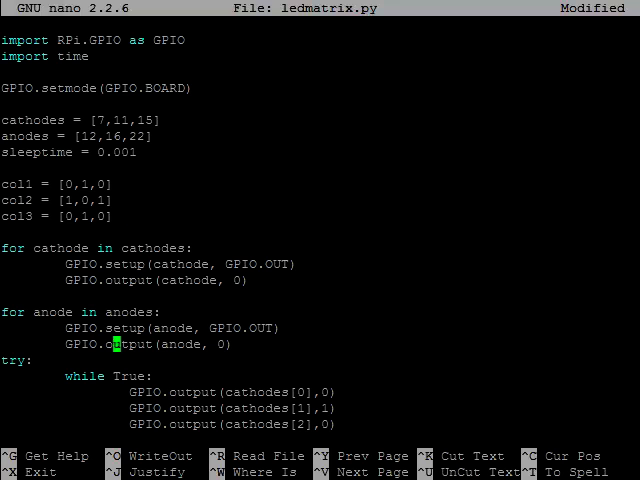
pyautogui.scroll(-3)
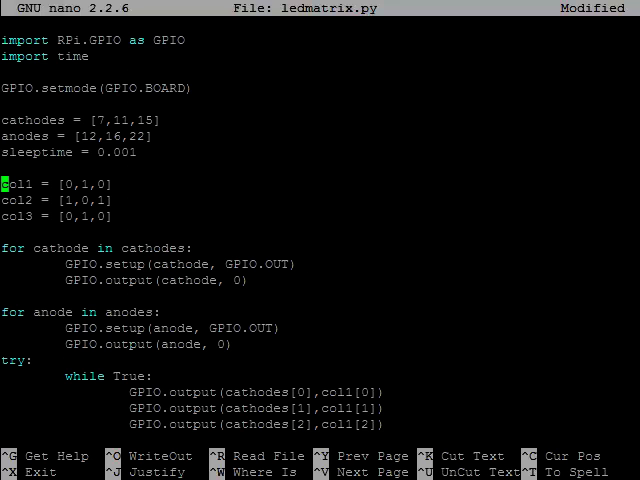
pyautogui.moveTo(178, 184)
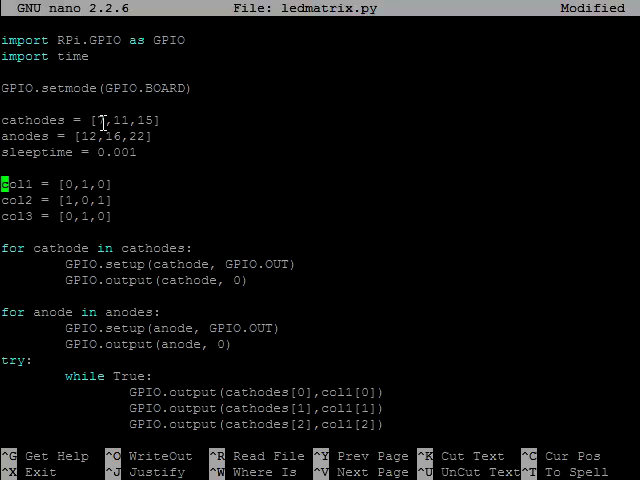
pyautogui.moveTo(104, 234)
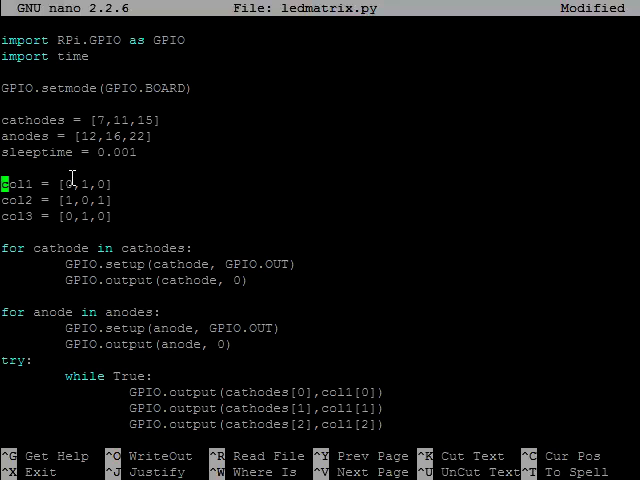
pyautogui.moveTo(80, 204)
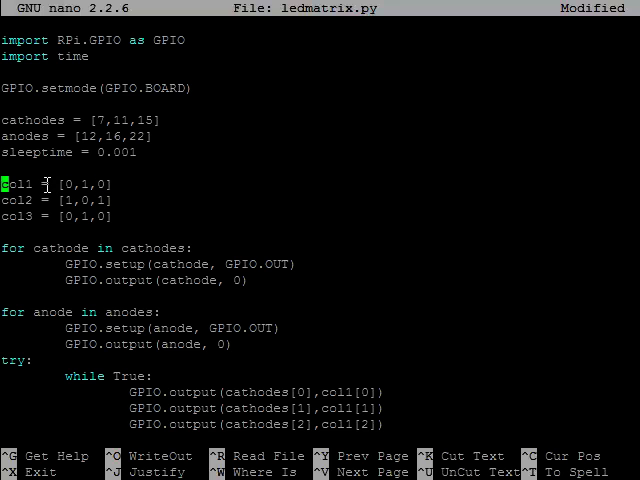
pyautogui.moveTo(56, 196)
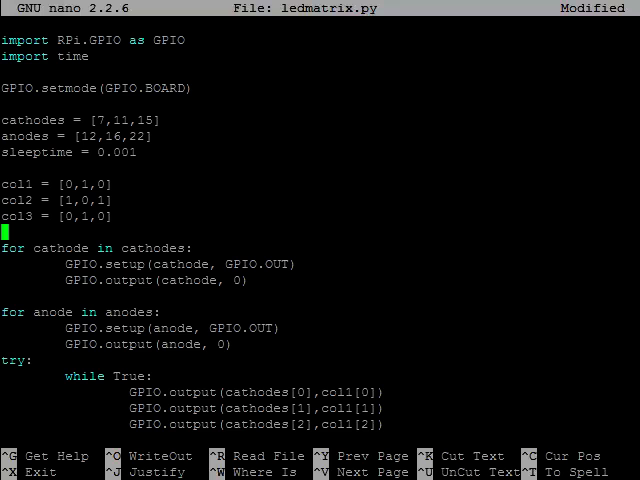
pyautogui.write('fr')
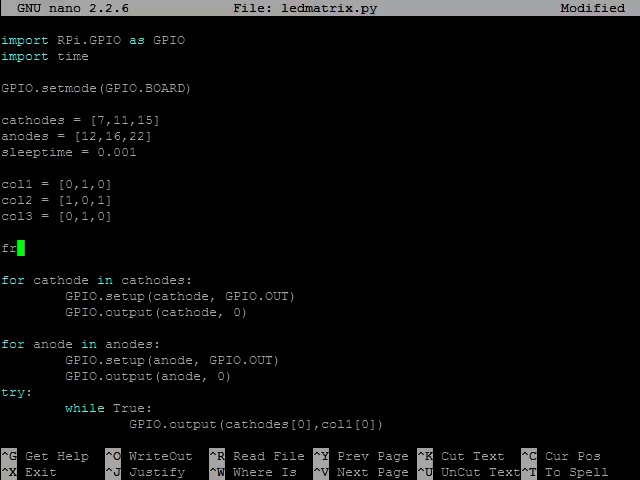
pyautogui.write('ame = [col1,col2,col3]')
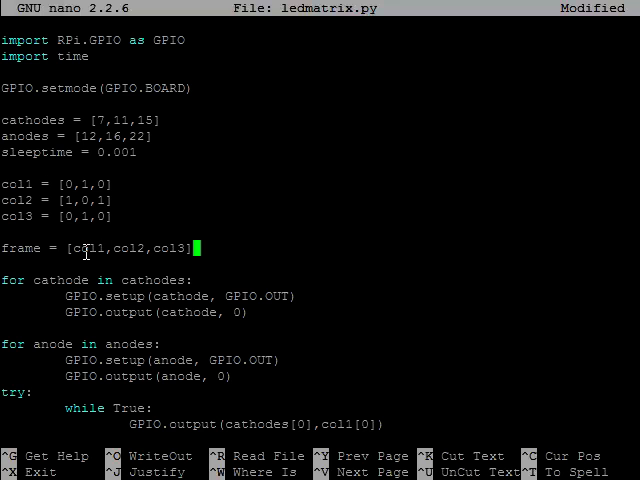
pyautogui.moveTo(170, 248)
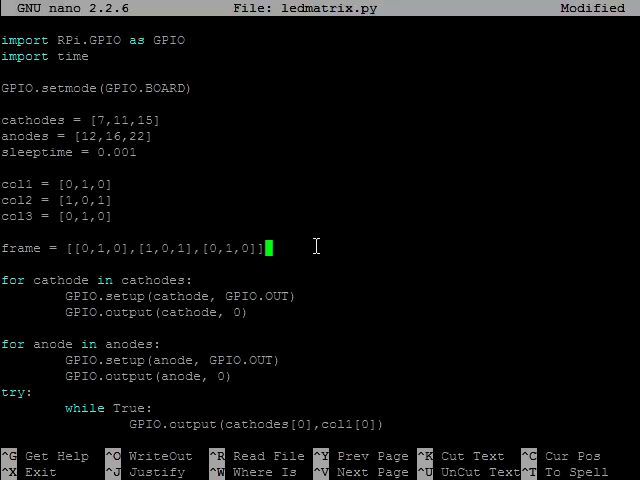
pyautogui.moveTo(120, 244)
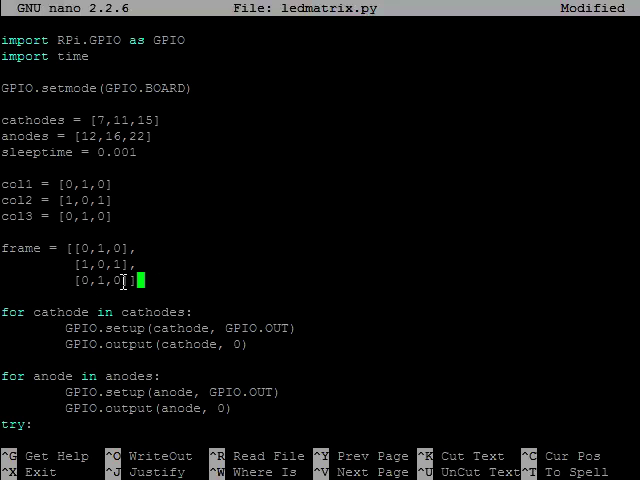
pyautogui.moveTo(64, 260)
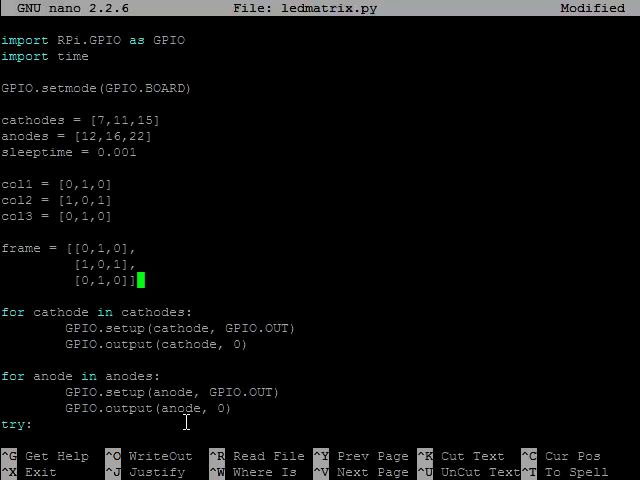
pyautogui.moveTo(170, 344)
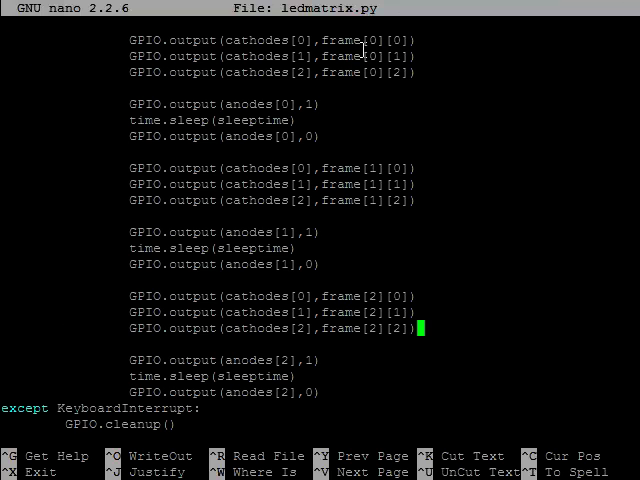
pyautogui.moveTo(364, 56)
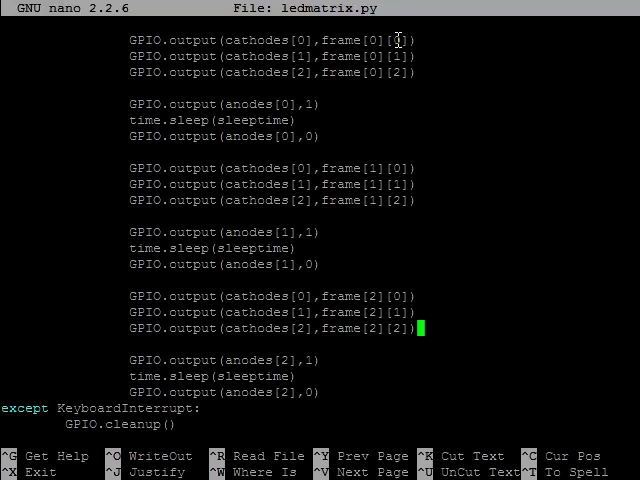
pyautogui.moveTo(400, 72)
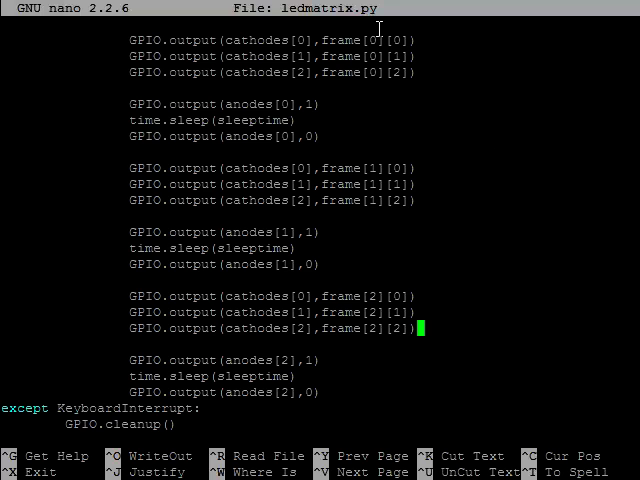
pyautogui.moveTo(388, 246)
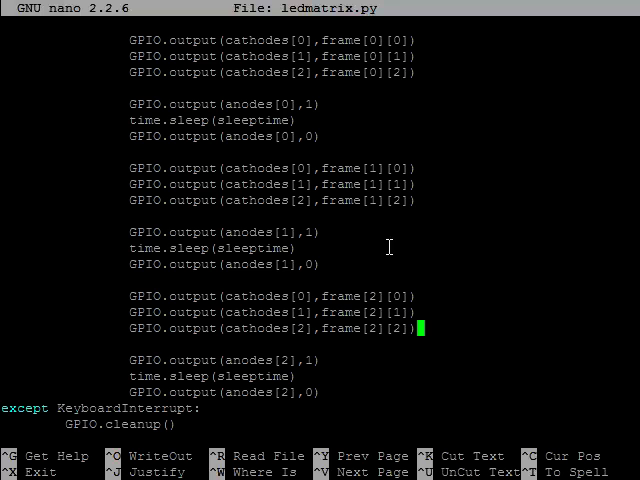
pyautogui.moveTo(404, 168)
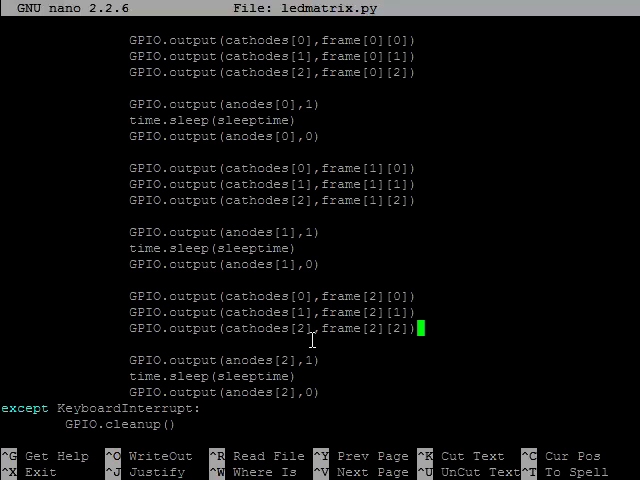
pyautogui.moveTo(312, 104)
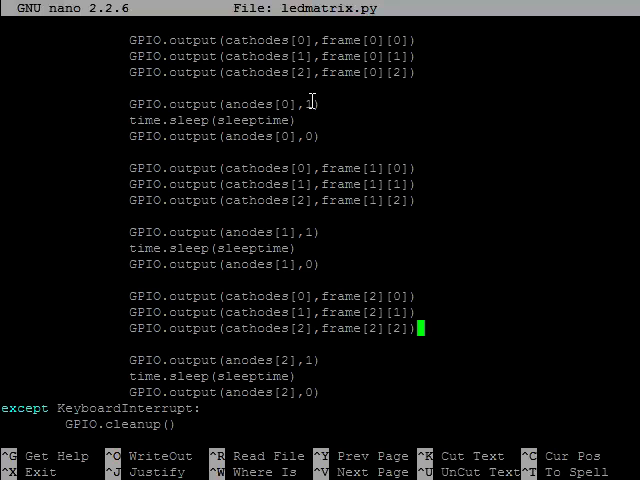
pyautogui.write('1')
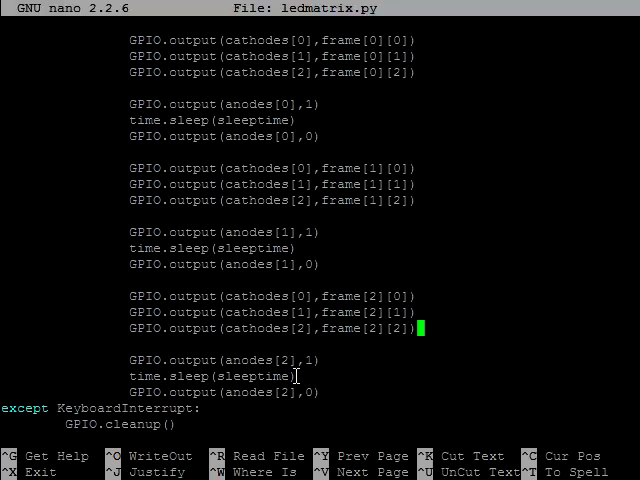
pyautogui.moveTo(388, 376)
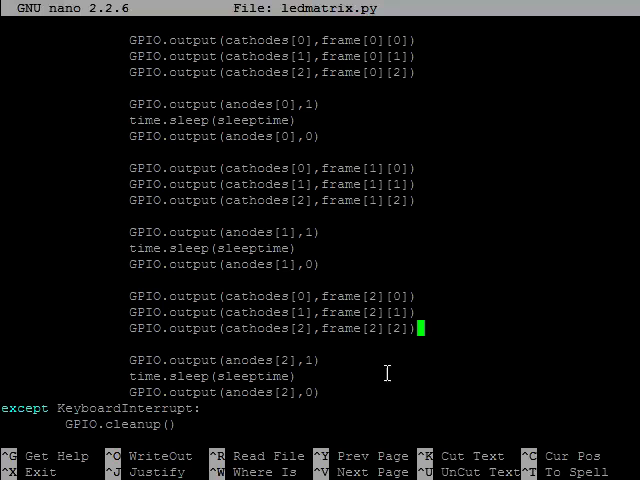
pyautogui.moveTo(272, 376)
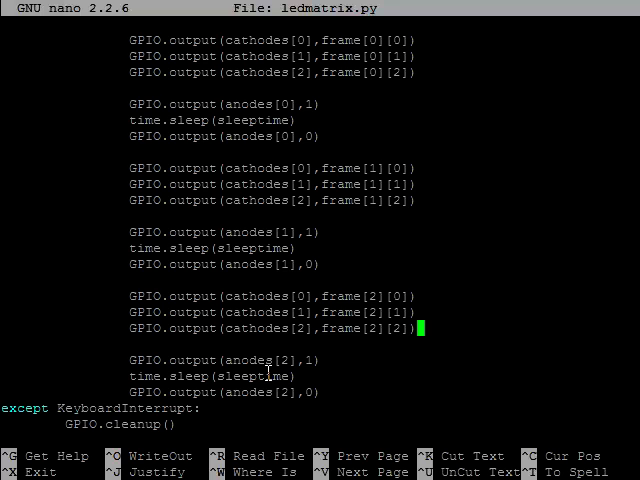
pyautogui.moveTo(372, 144)
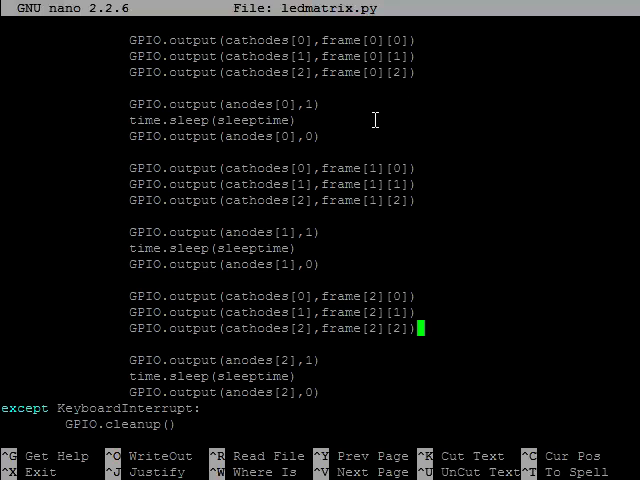
pyautogui.moveTo(398, 40)
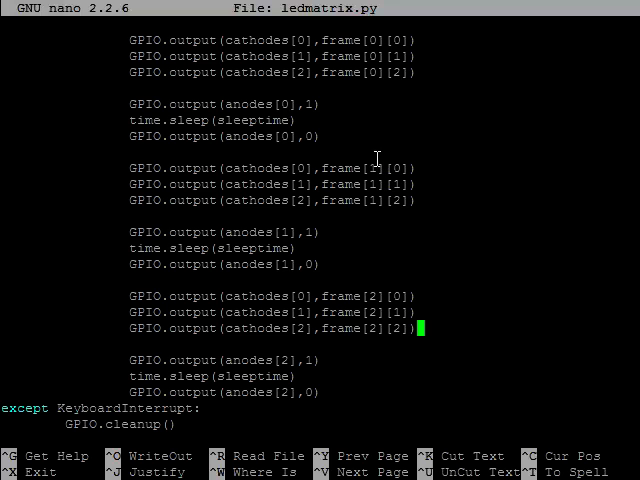
pyautogui.moveTo(384, 292)
pyautogui.write('for i in range(3):')
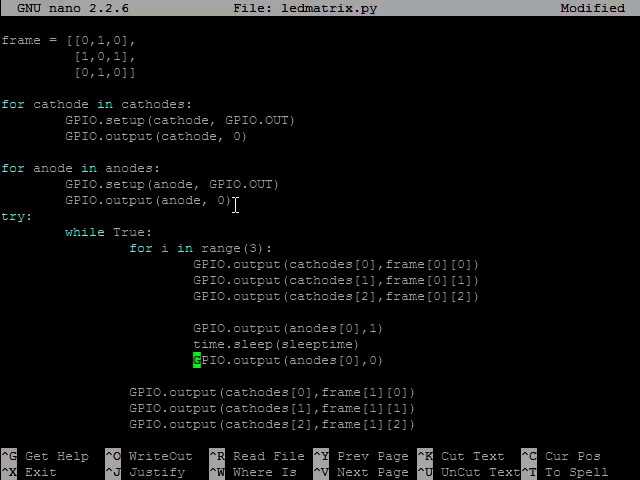
pyautogui.moveTo(418, 378)
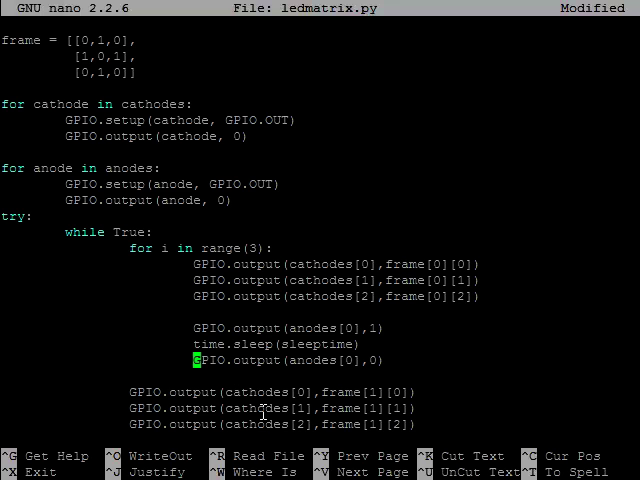
pyautogui.moveTo(364, 258)
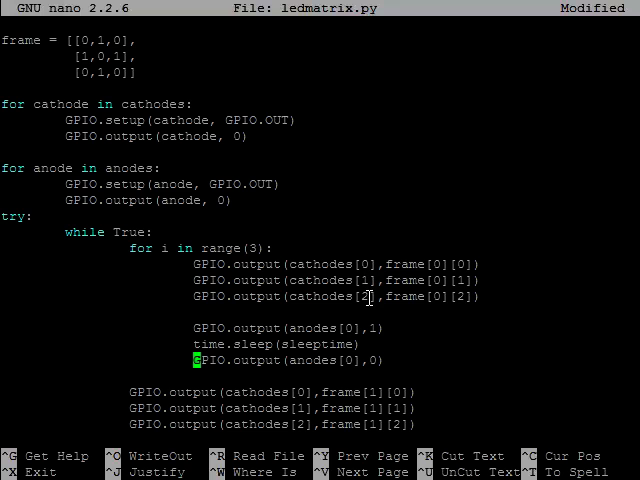
pyautogui.moveTo(440, 256)
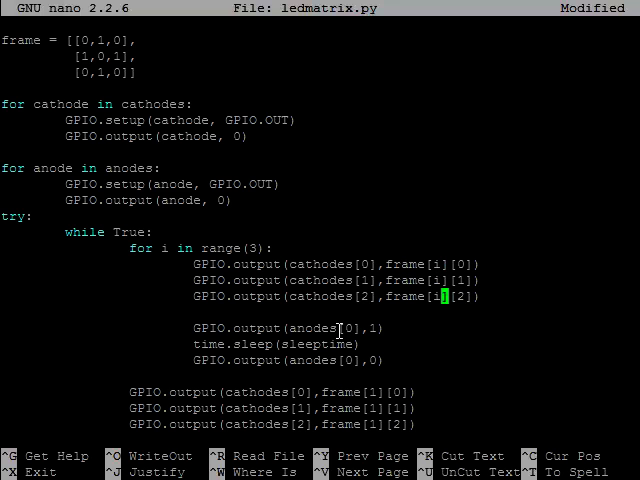
pyautogui.moveTo(330, 350)
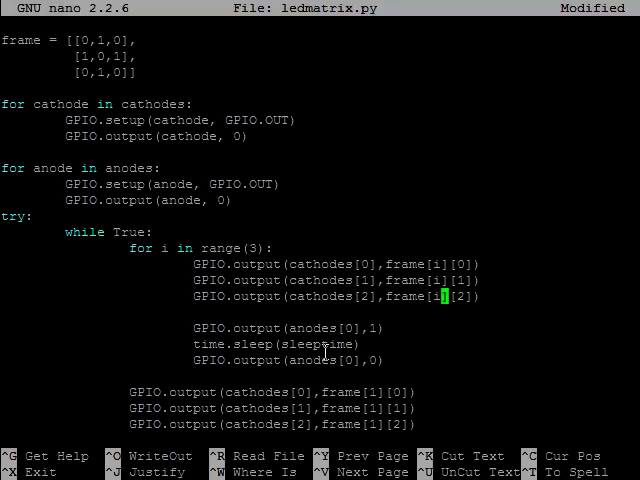
pyautogui.moveTo(356, 344)
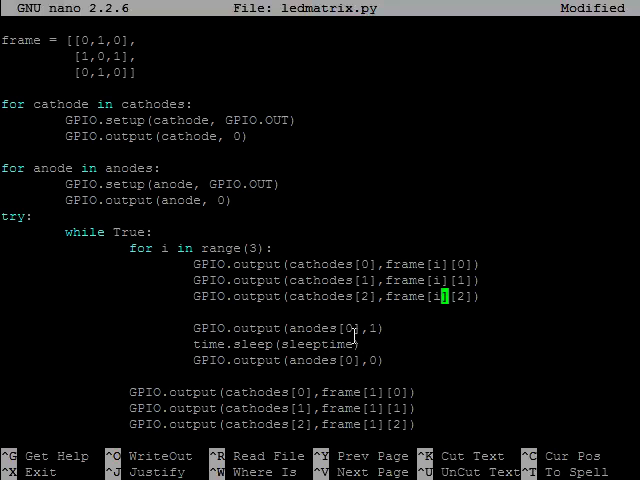
pyautogui.moveTo(392, 376)
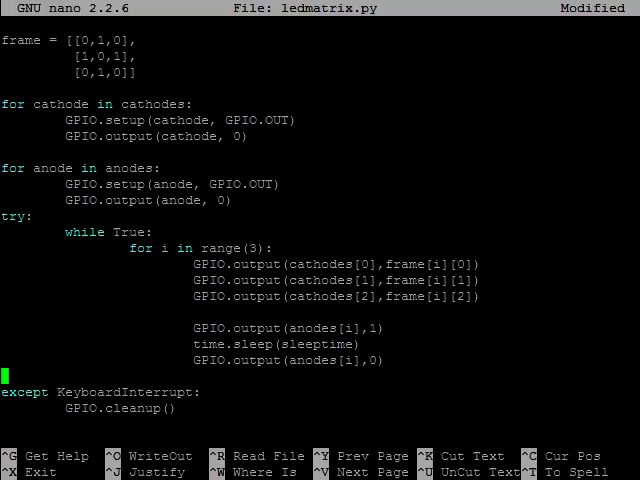
pyautogui.moveTo(532, 344)
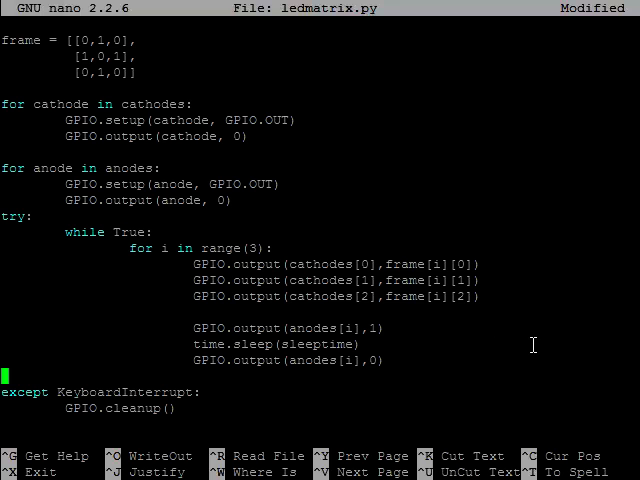